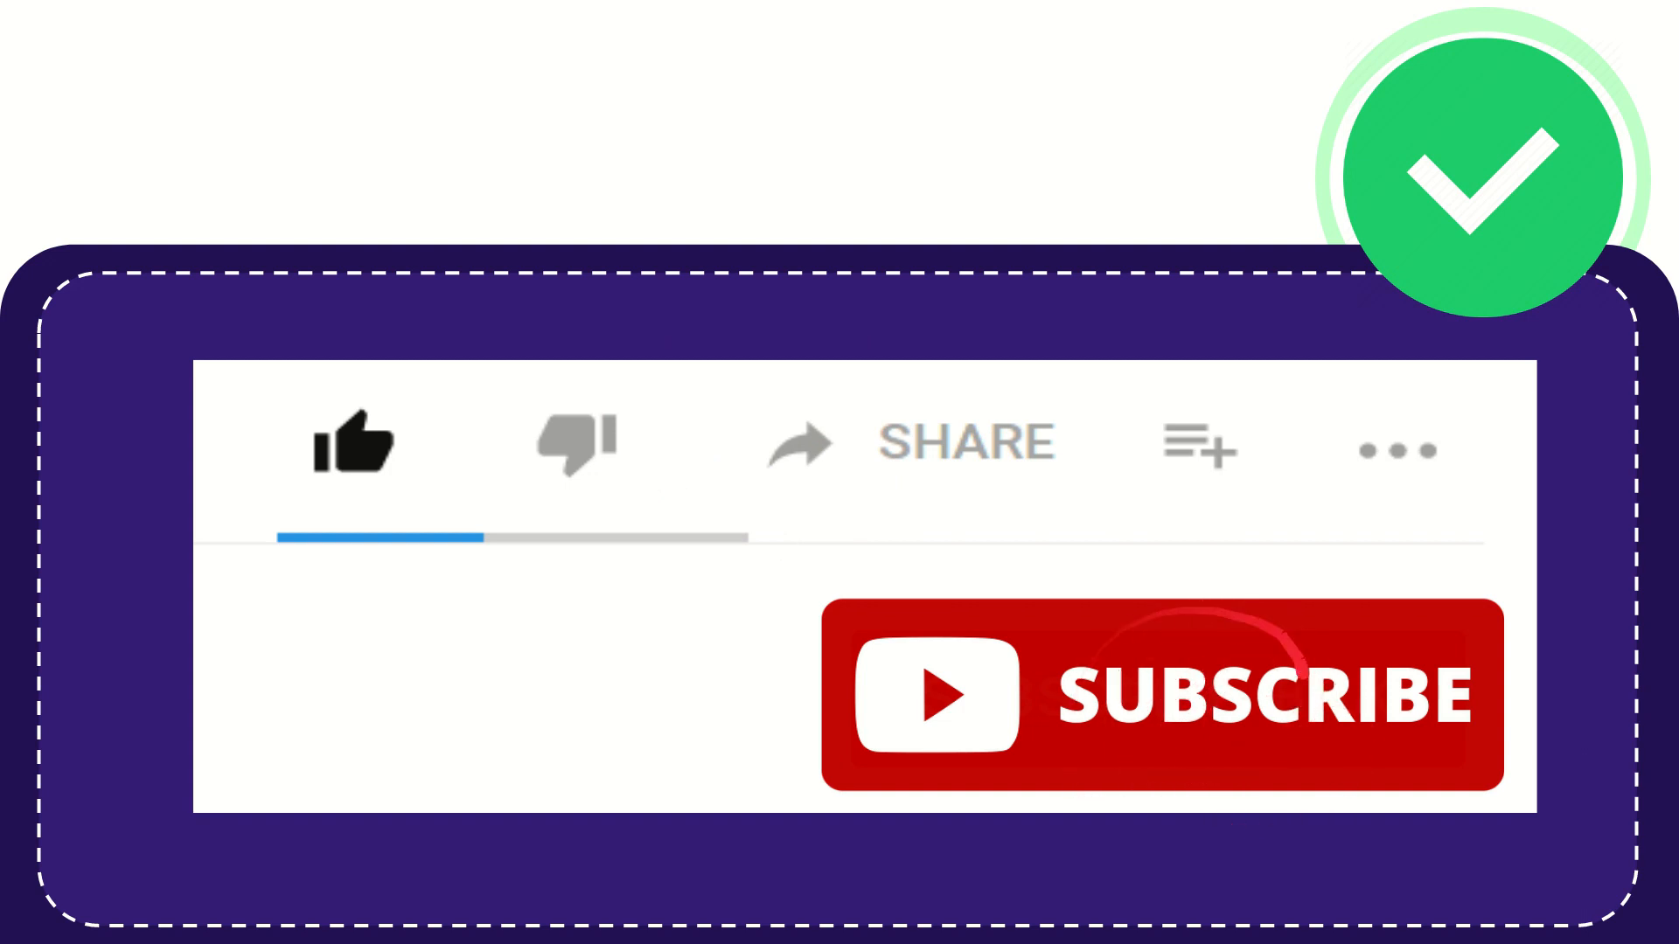
click(353, 453)
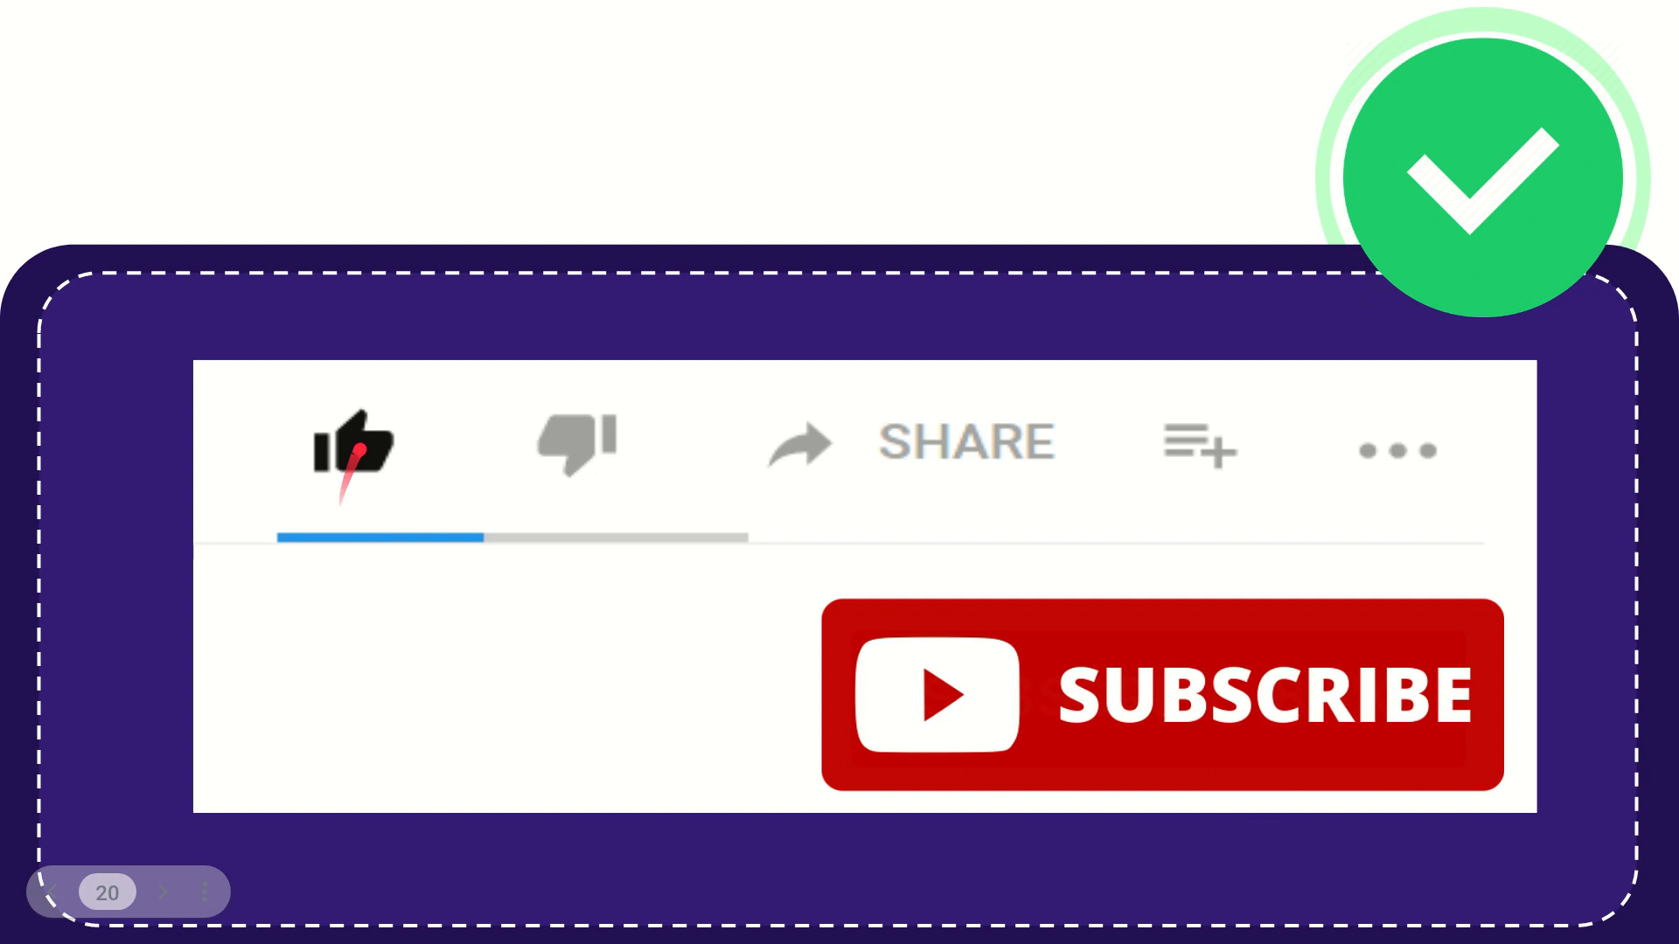